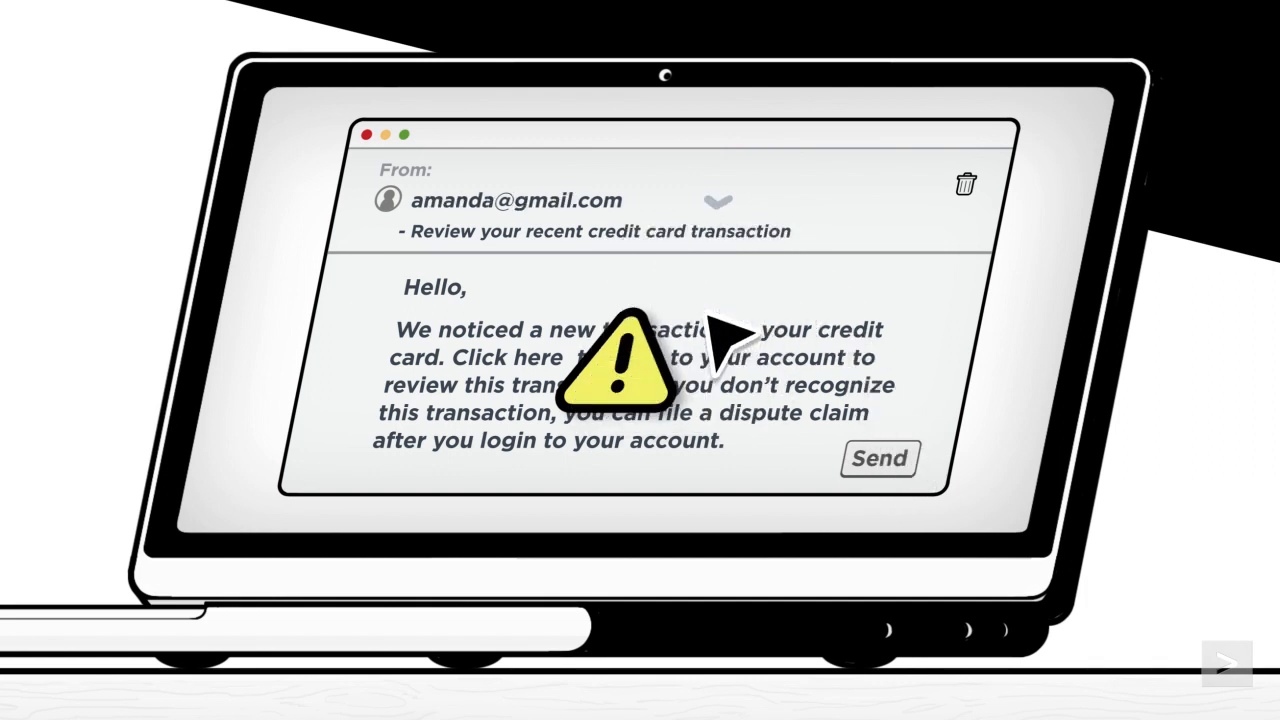
{"action": "left_click", "coordinate": [880, 458]}
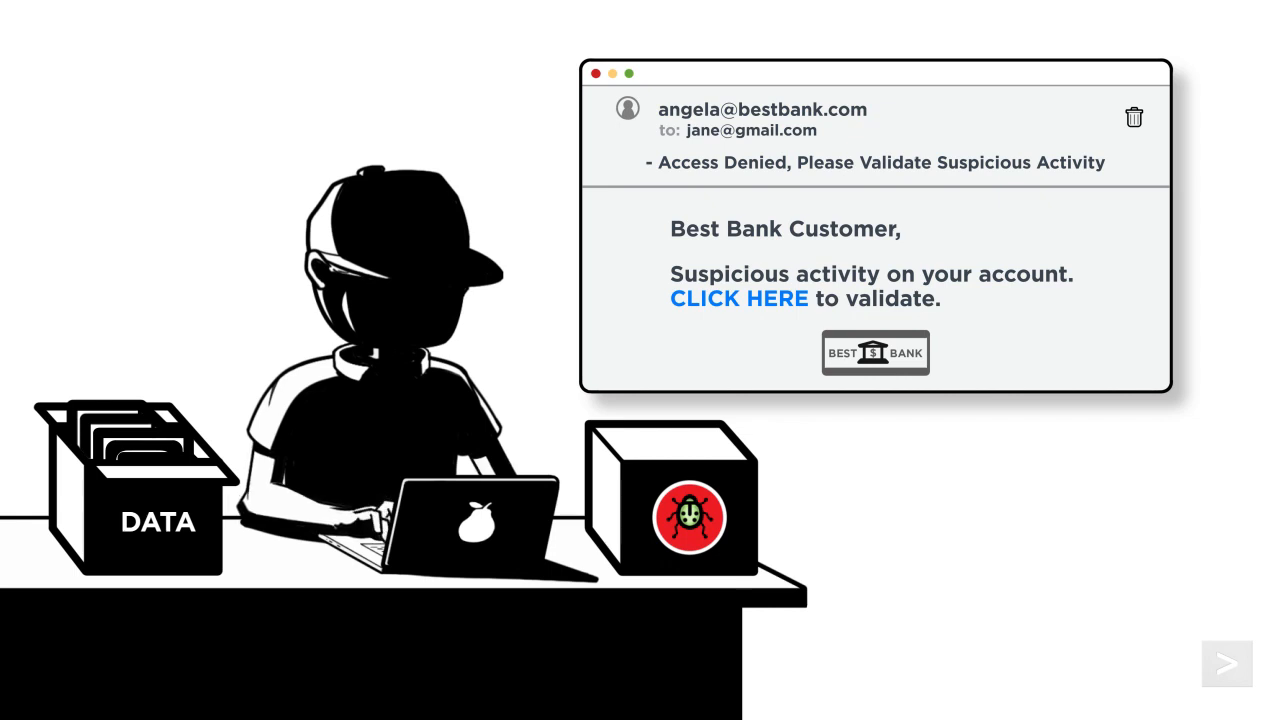
{"action": "left_click", "coordinate": [1226, 660]}
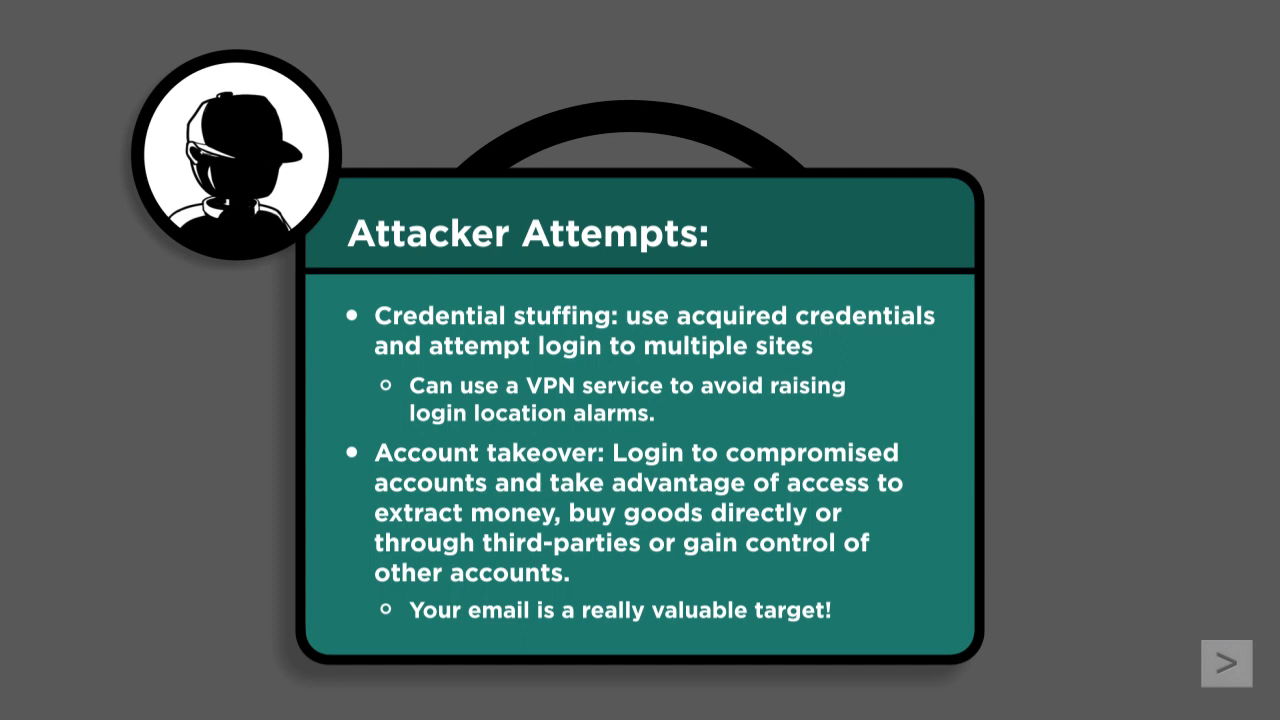
{"action": "left_click", "coordinate": [1228, 660]}
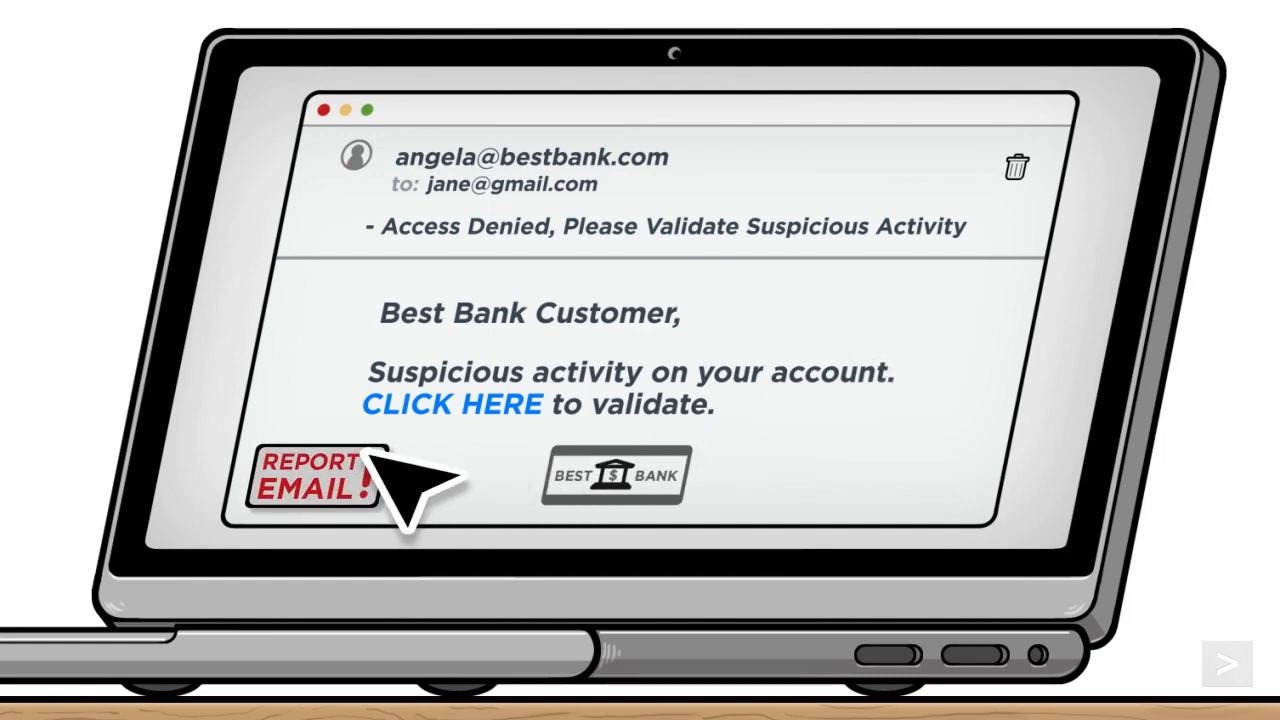
{"action": "left_click", "coordinate": [312, 484]}
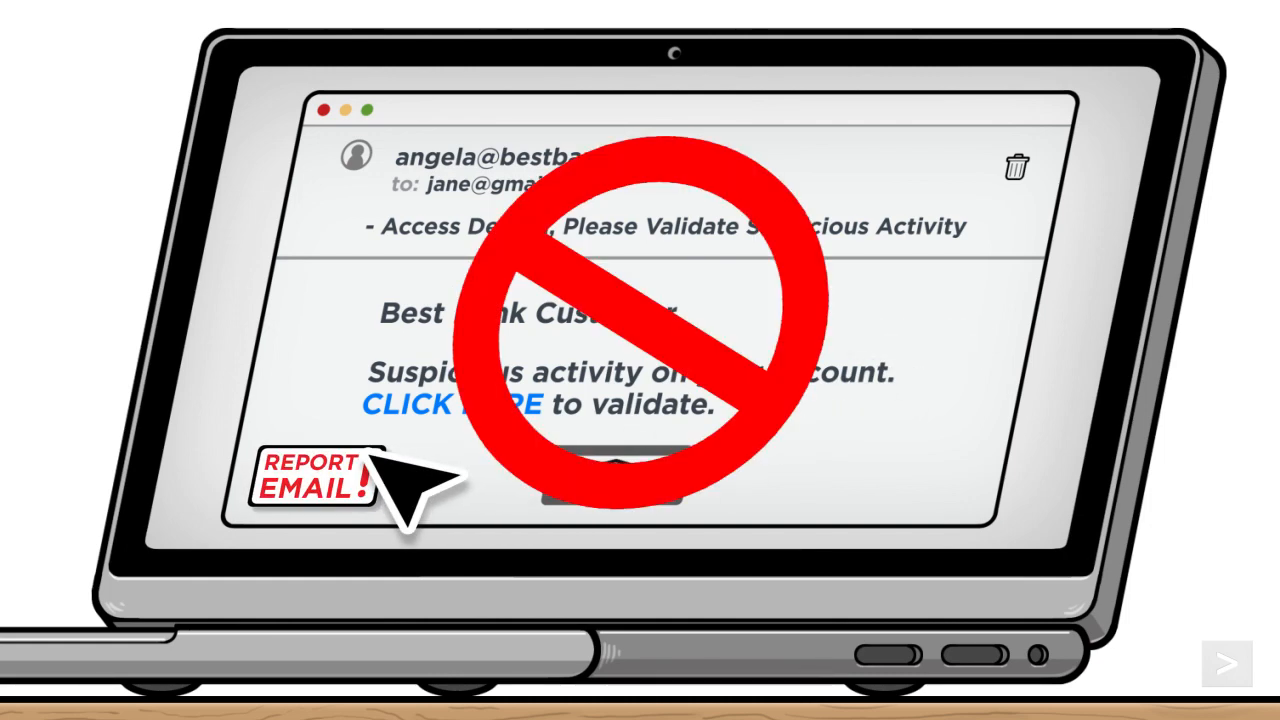